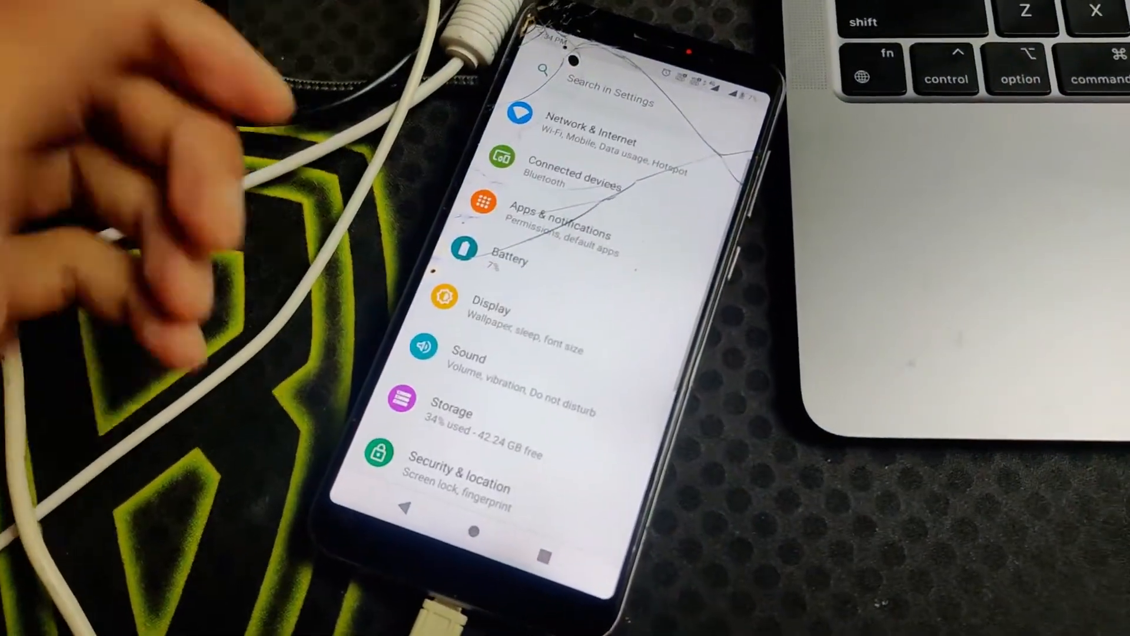
# Scroll the About phone page to bring the Build number entry into view.
pyautogui.scroll(3)
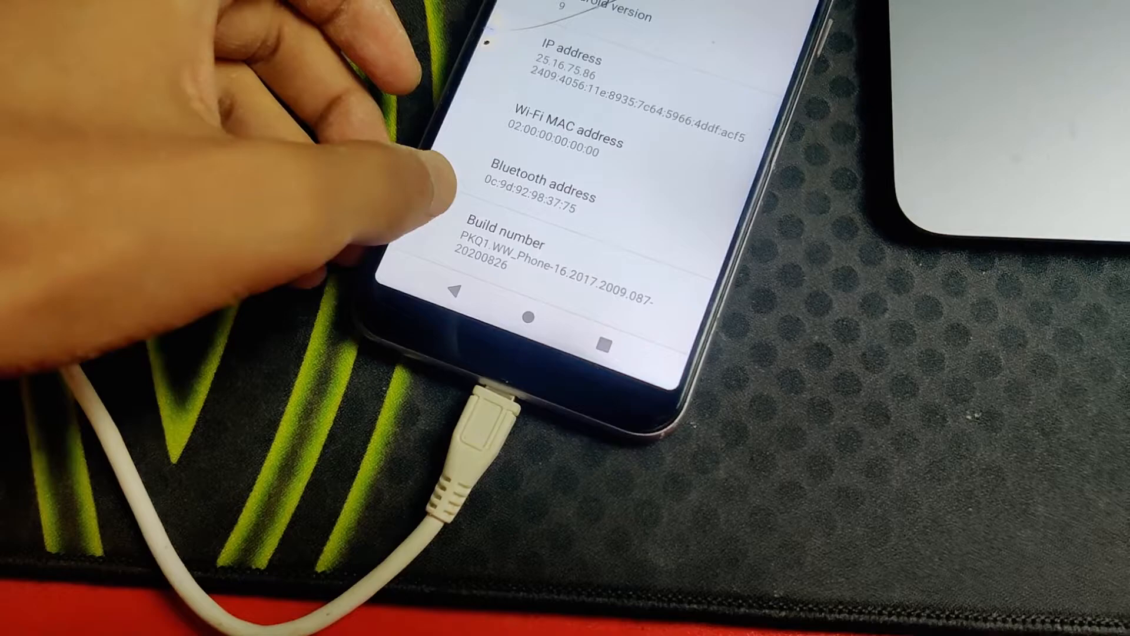
# Tap Build number to unlock developer mode, then reach the System page.
pyautogui.click(511, 238)
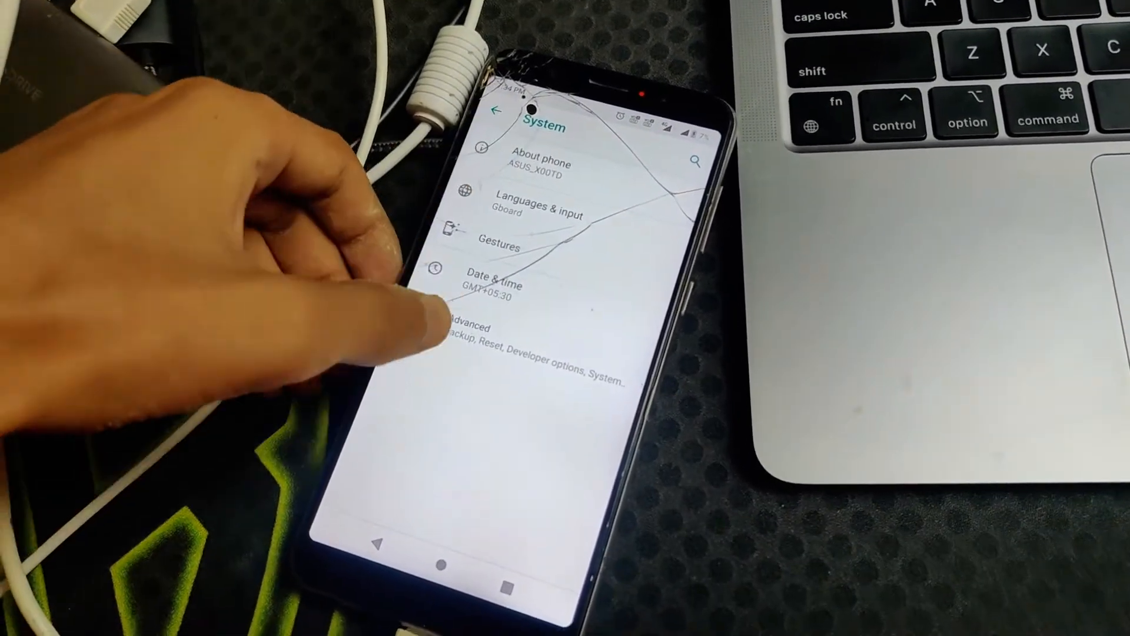
# Expand Advanced on the System page to reach Developer options and its Debugging section.
pyautogui.click(490, 328)
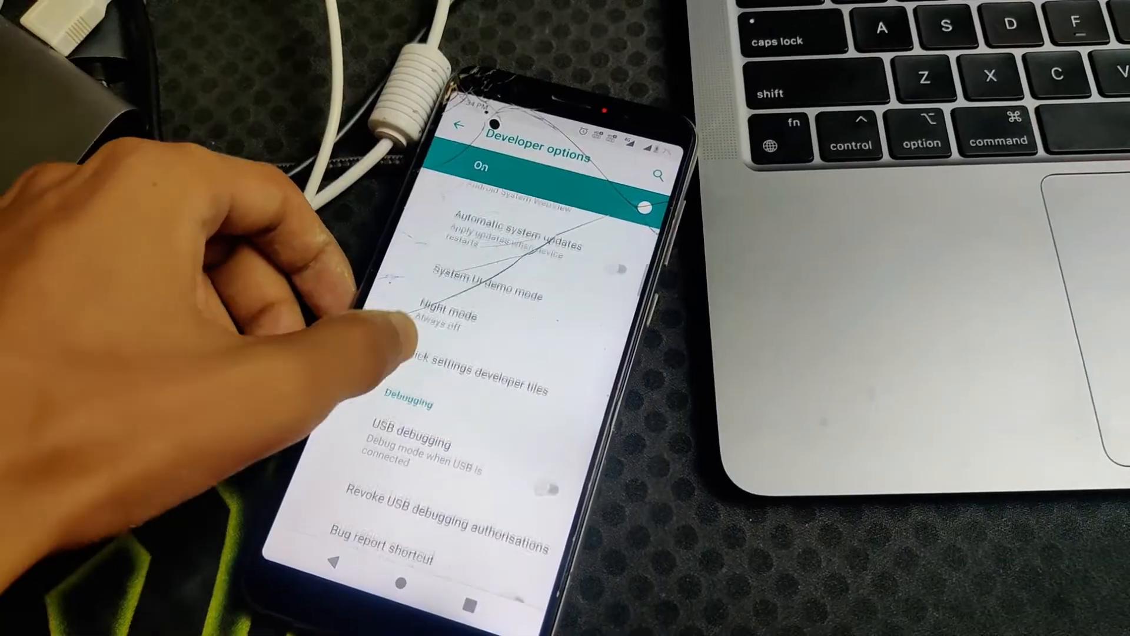
# Turn on USB debugging and scroll down to confirm Verify apps over USB is enabled.
pyautogui.scroll(-3)
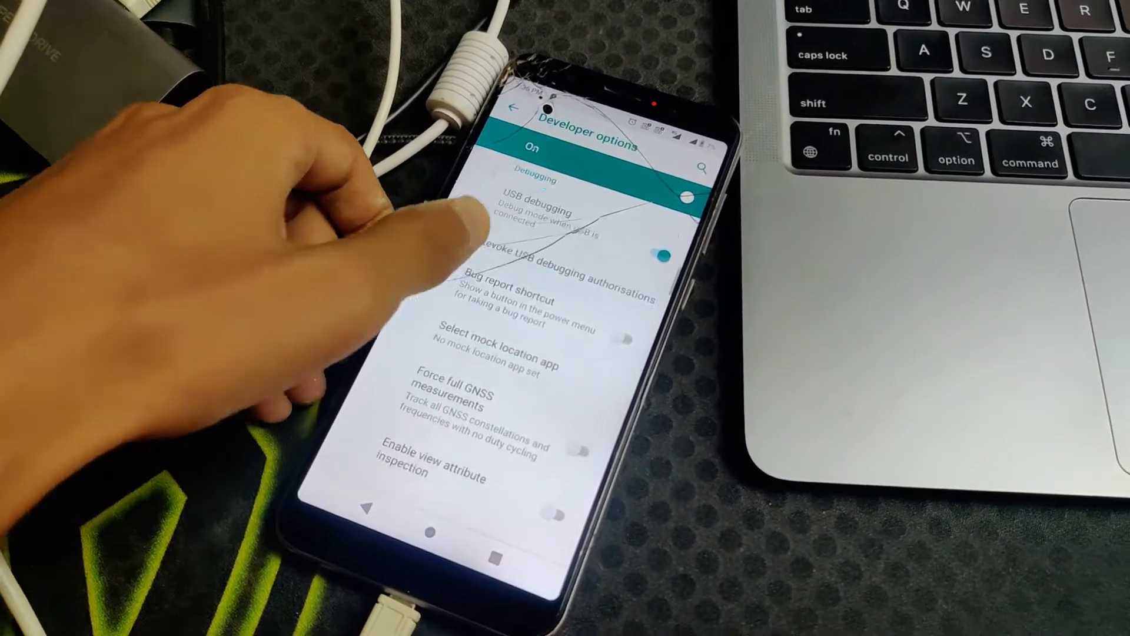
pyautogui.scroll(-3)
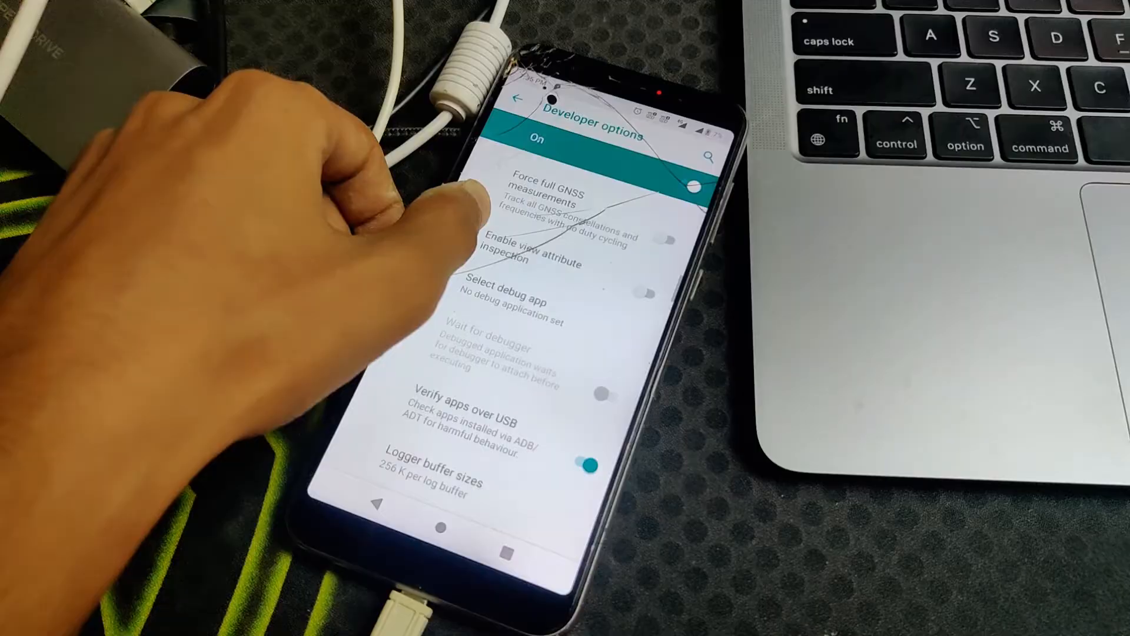
pyautogui.scroll(-3)
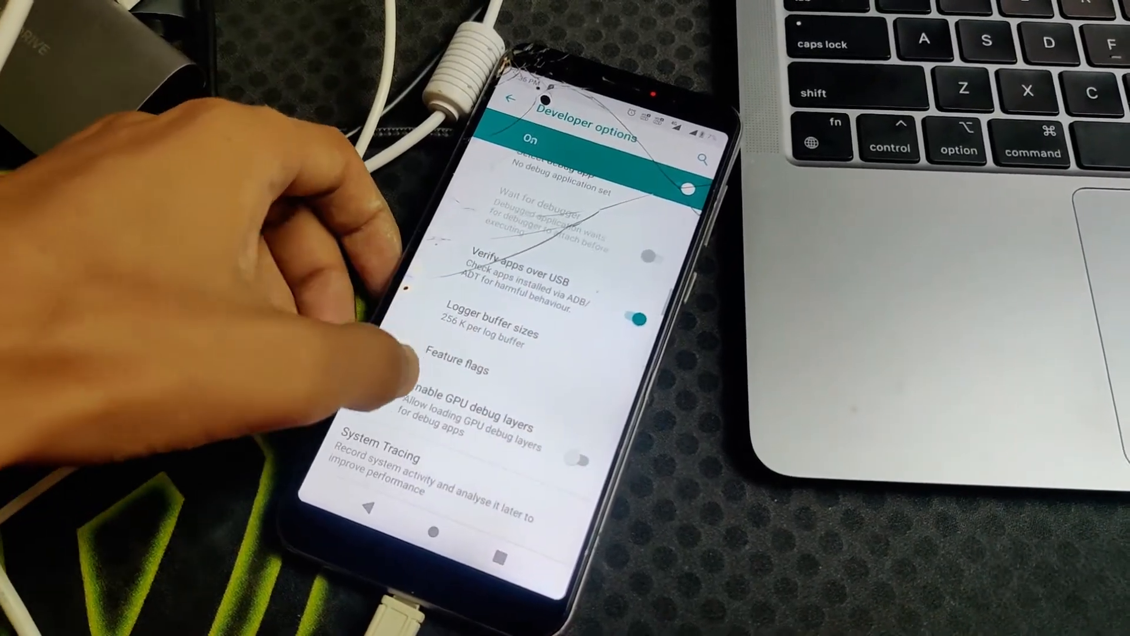